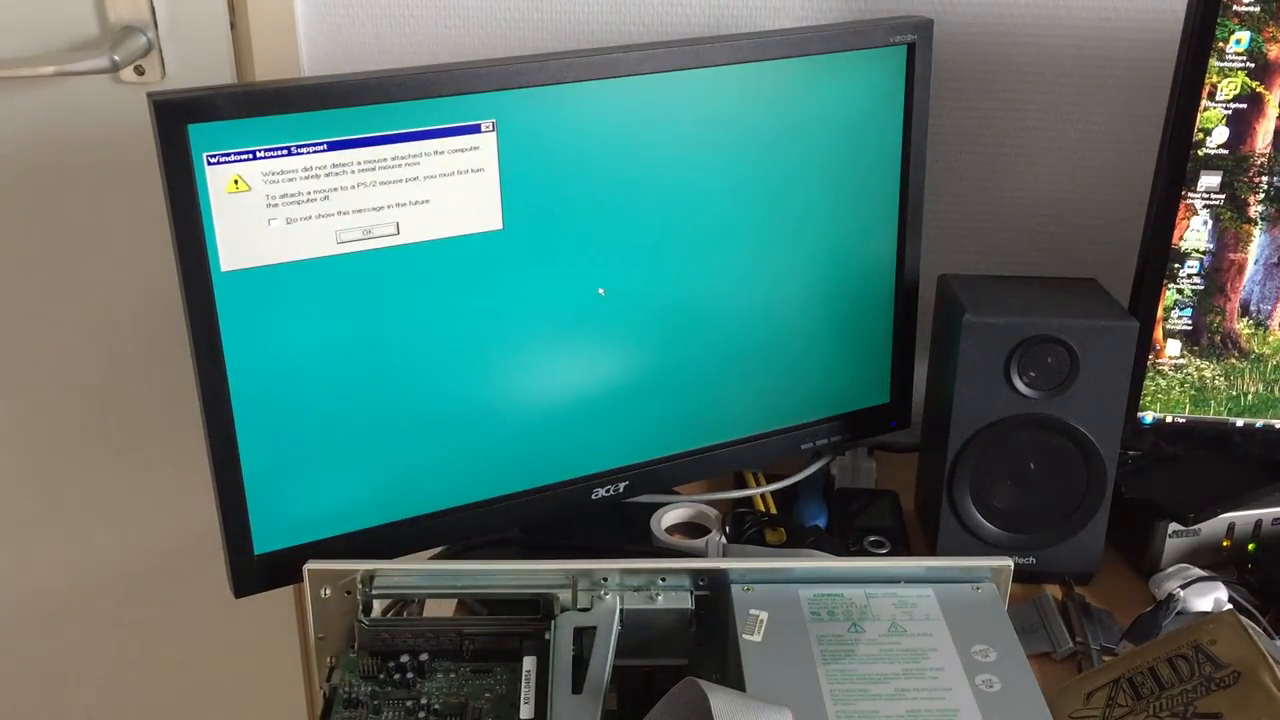
# - Dismiss the no-mouse-detected warning so the Windows 95 desktop is showing
pyautogui.click(363, 230)
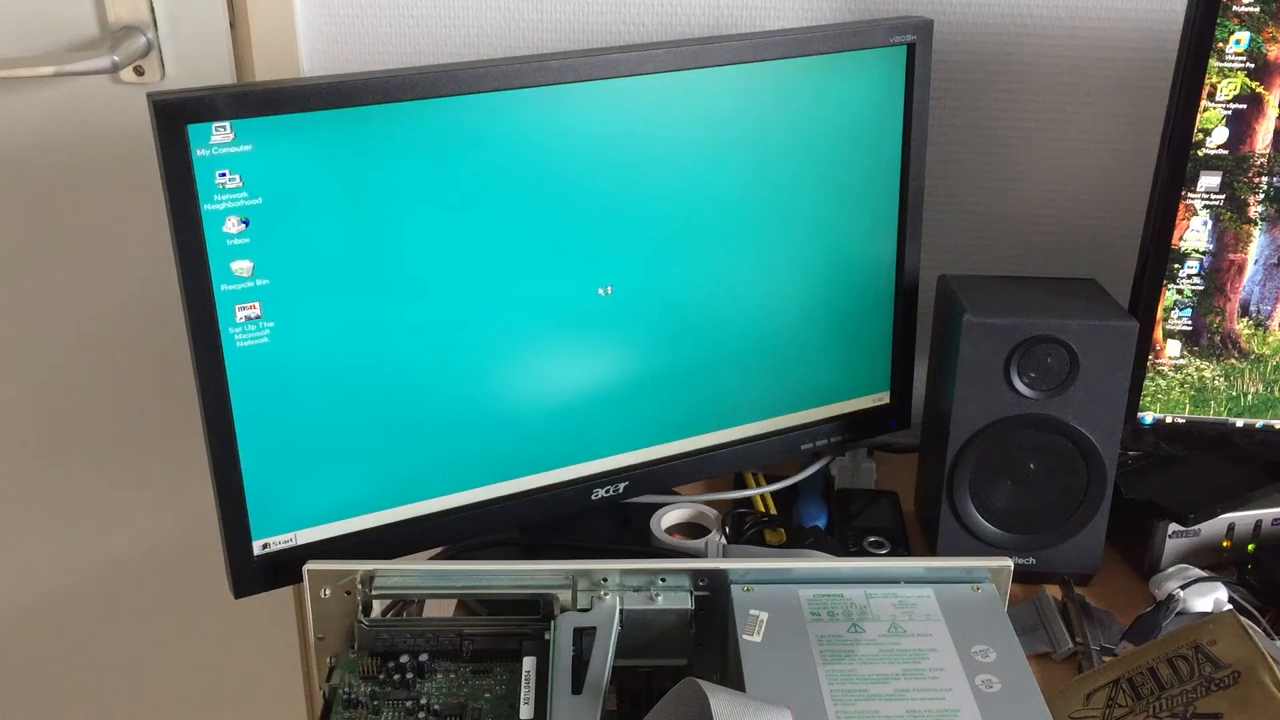
pyautogui.moveTo(600, 291)
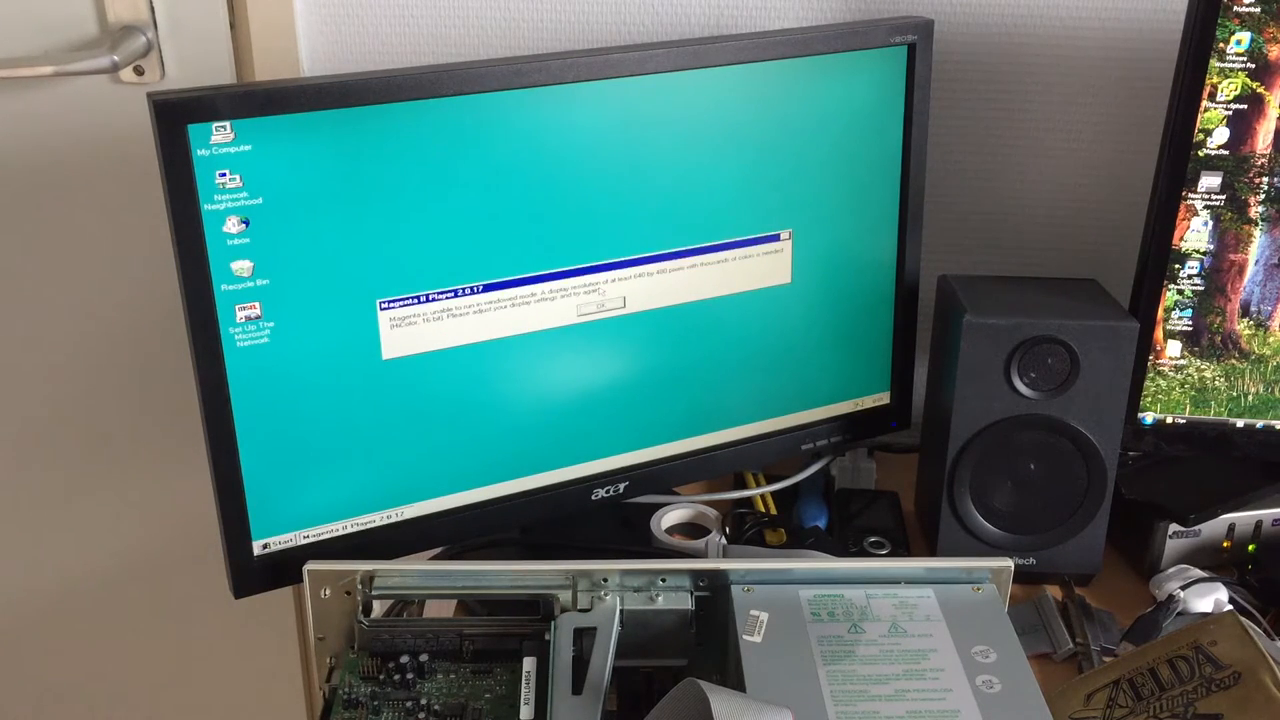
# - Clear the Magenta II Player warning and select the CD-ROM drive E in My Computer
pyautogui.click(595, 306)
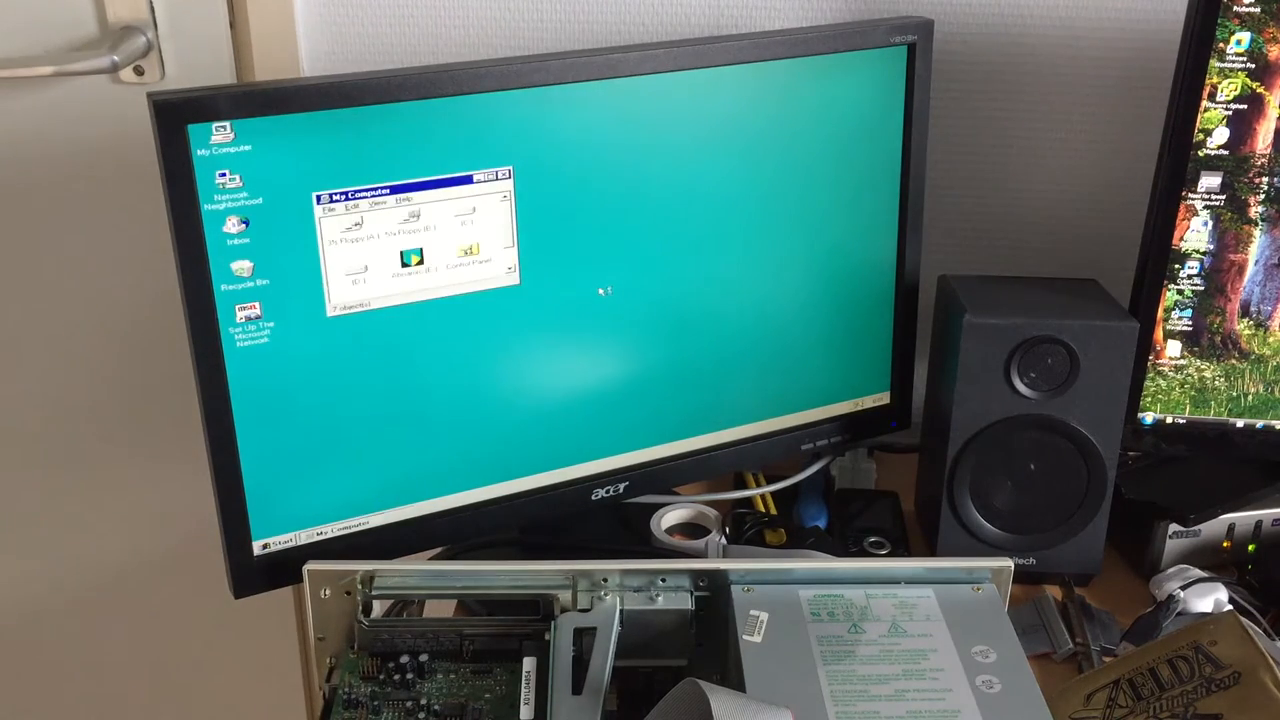
pyautogui.click(413, 270)
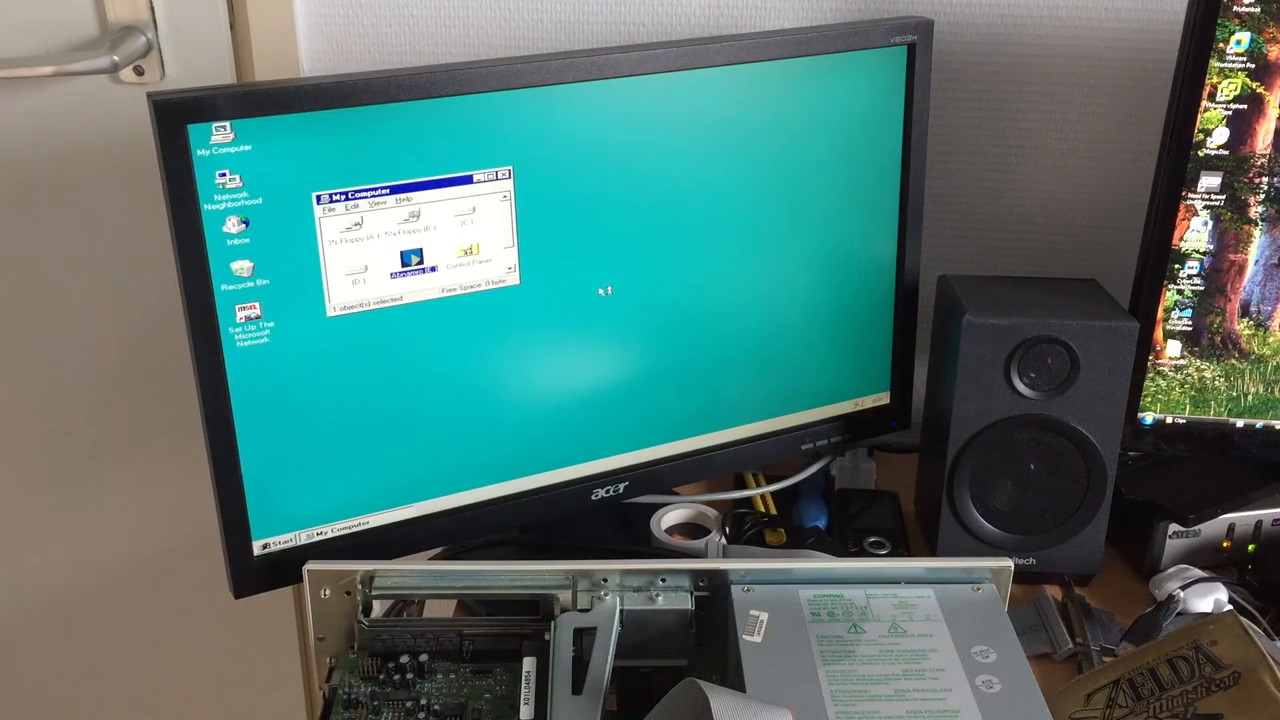